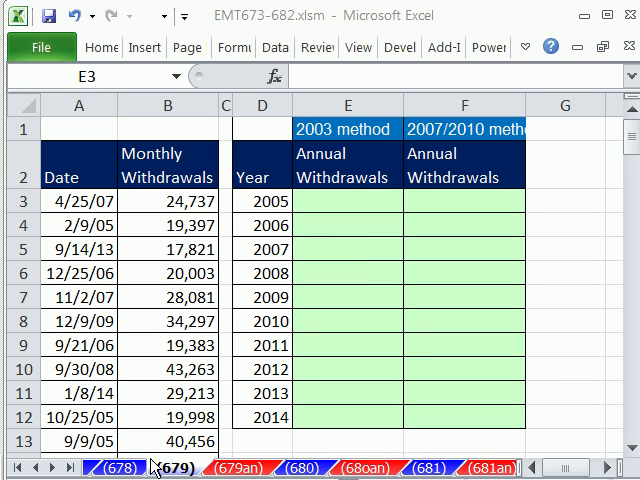
{"action": "mouse_move", "coordinate": [296, 468]}
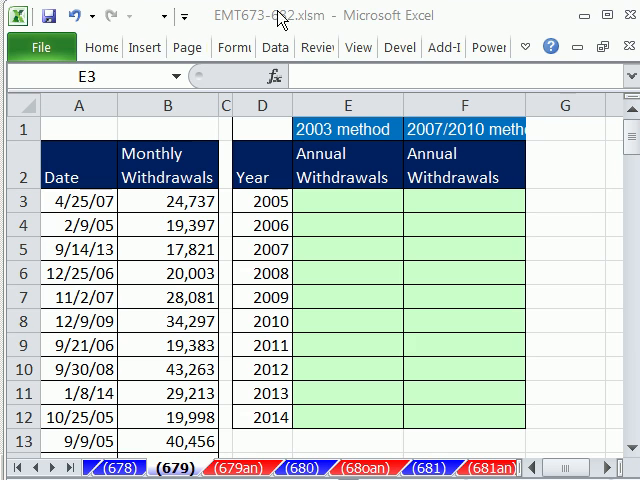
- Begin E3 with =SUMPRODUCT(YEAR( ready to take the year of the D3 date
{"action": "left_click", "coordinate": [348, 200]}
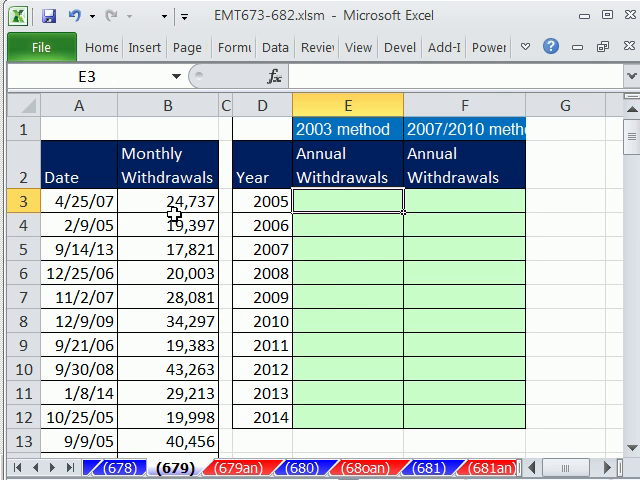
{"action": "mouse_move", "coordinate": [148, 382]}
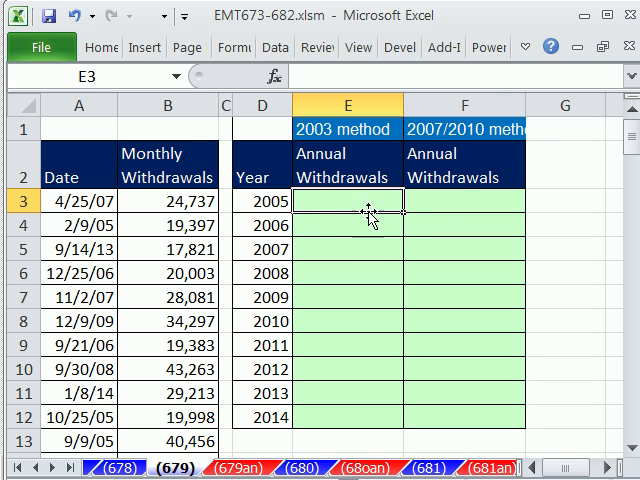
{"action": "mouse_move", "coordinate": [96, 188]}
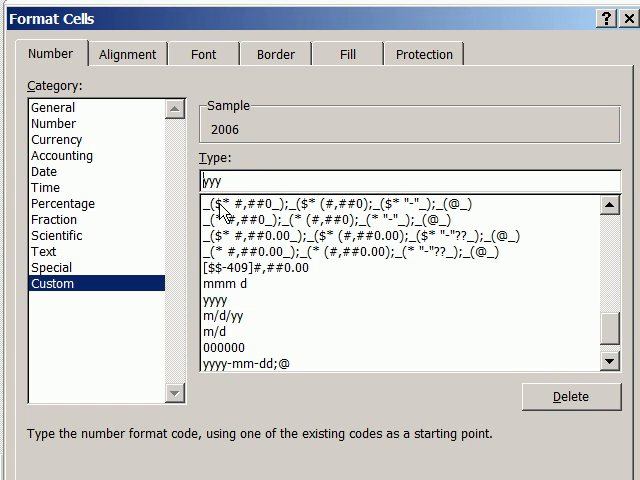
{"action": "type", "text": "m"}
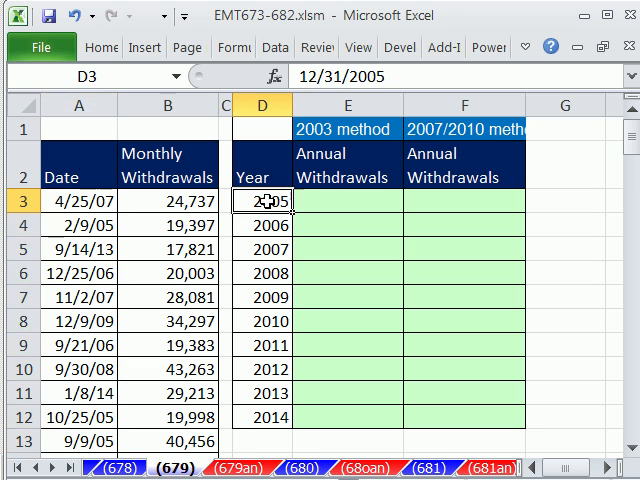
{"action": "mouse_move", "coordinate": [352, 76]}
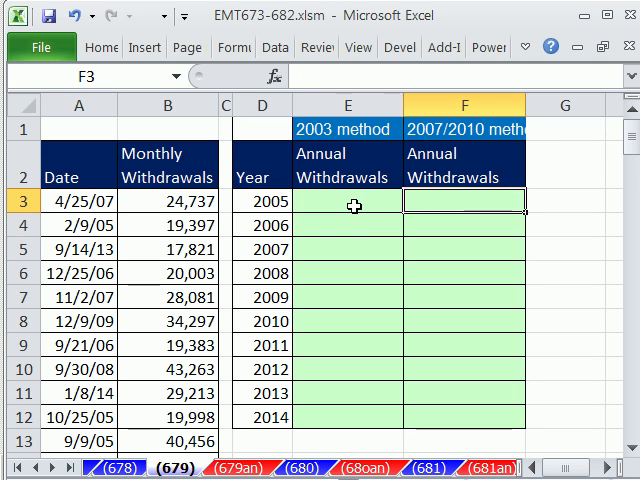
{"action": "left_click", "coordinate": [348, 204]}
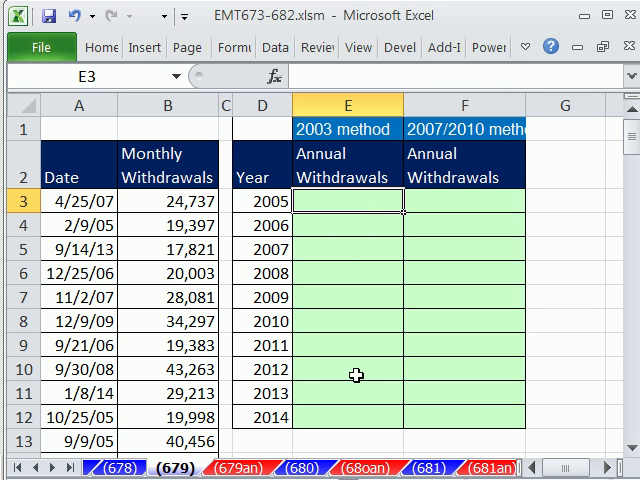
{"action": "mouse_move", "coordinate": [500, 130]}
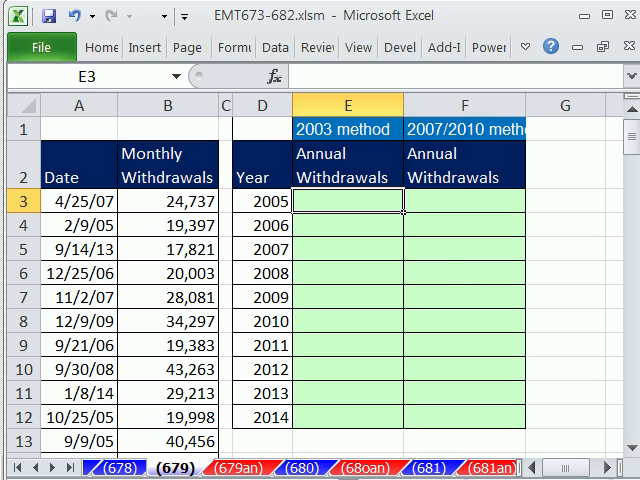
{"action": "type", "text": "=SUMPRODUCT("}
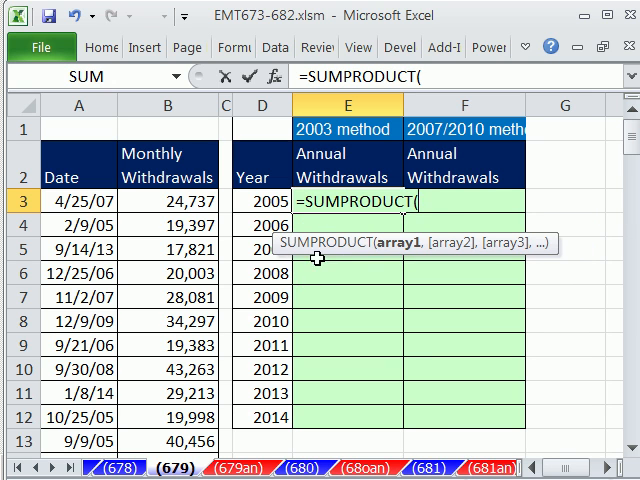
{"action": "mouse_move", "coordinate": [272, 164]}
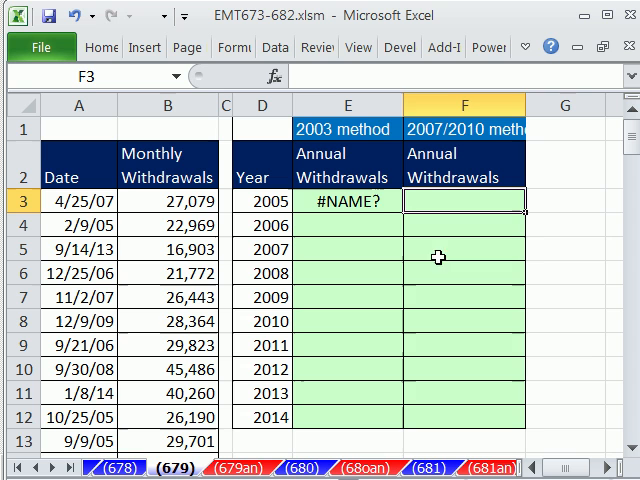
{"action": "type", "text": "=SUMPRODUCT(yesr"}
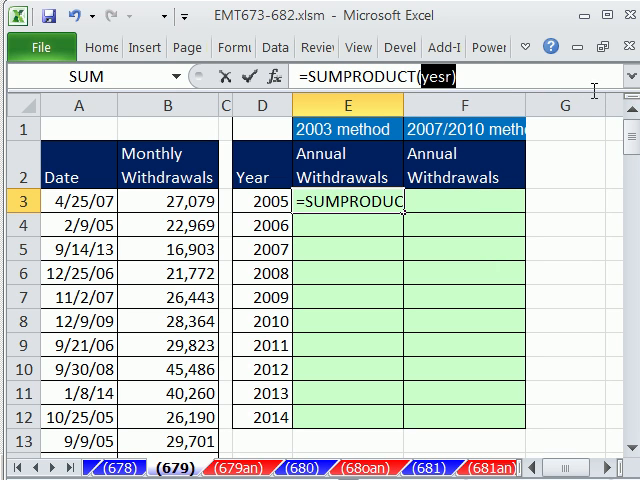
{"action": "type", "text": "Yea"}
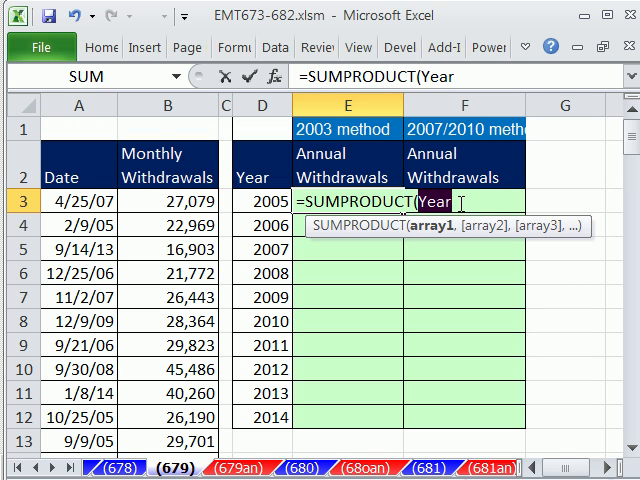
{"action": "type", "text": "("}
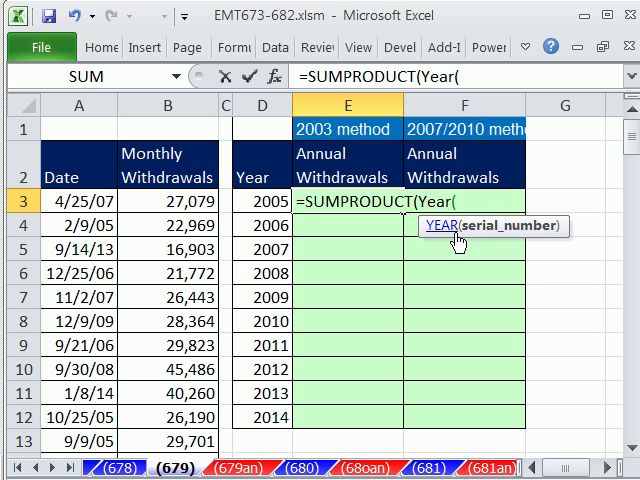
{"action": "mouse_move", "coordinate": [72, 390]}
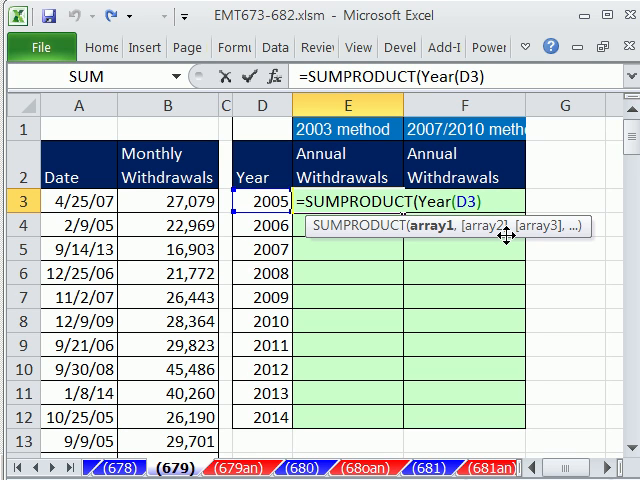
- Compare it with YEAR of the absolute date range $A$3:$A$122
{"action": "type", "text": "=y"}
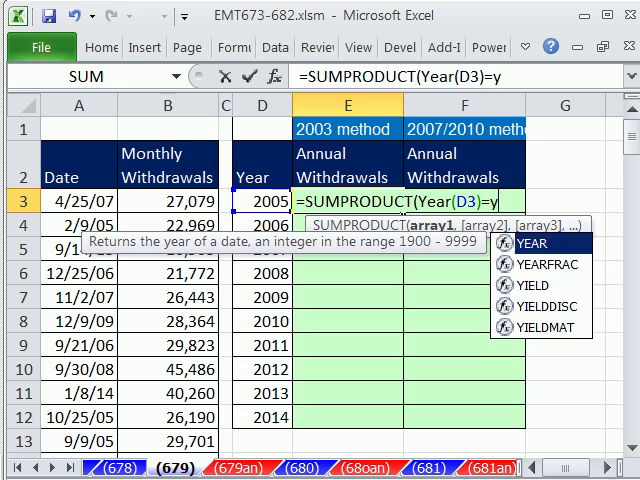
{"action": "type", "text": "esr"}
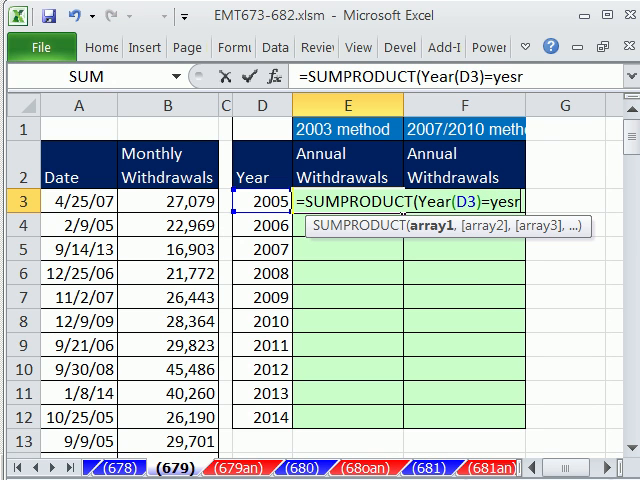
{"action": "type", "text": "YEAR($A$3:$A$122"}
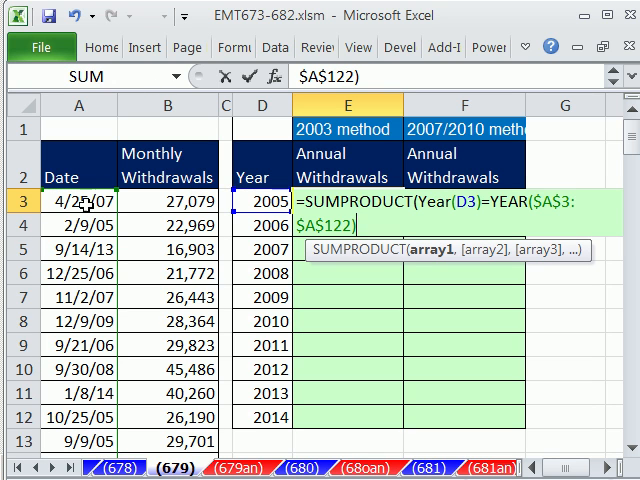
{"action": "mouse_move", "coordinate": [78, 178]}
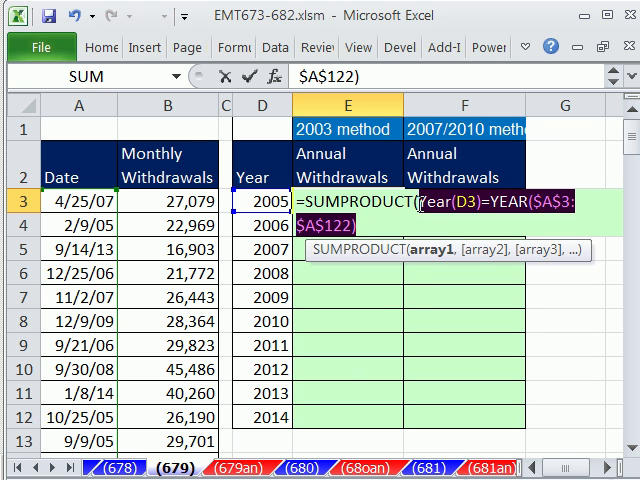
{"action": "key", "text": "f9"}
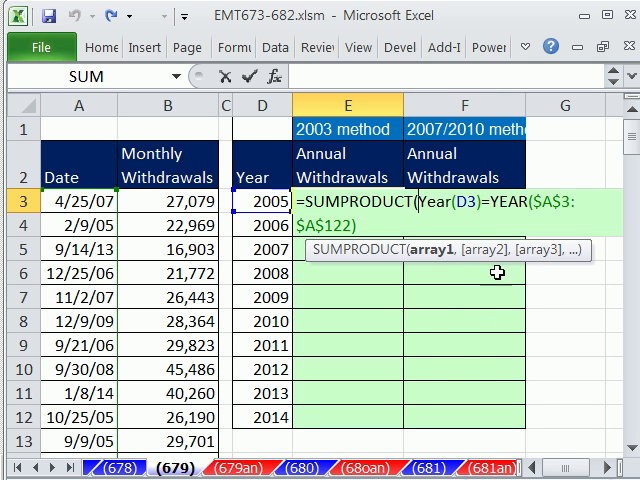
{"action": "mouse_move", "coordinate": [96, 420]}
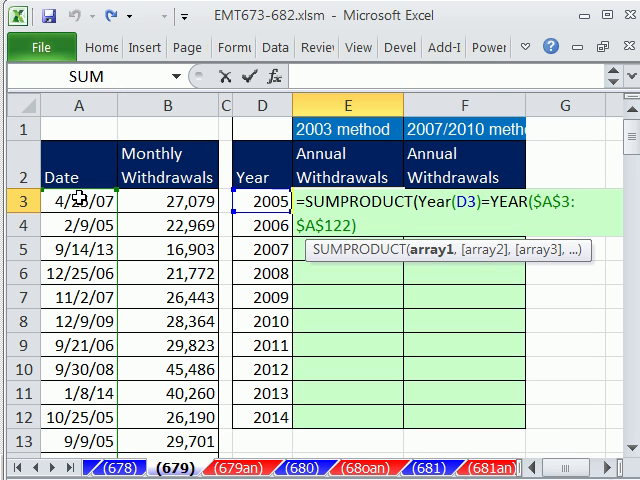
{"action": "mouse_move", "coordinate": [168, 456]}
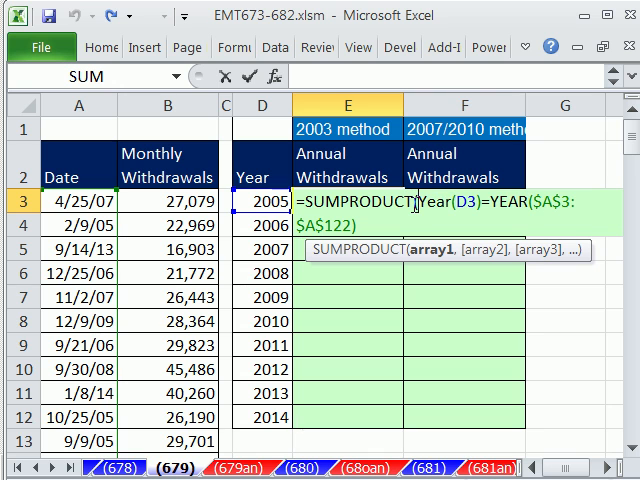
- Wrap the year test in --( ) and multiply by withdrawals $B$3:$B$122 to complete the totals
{"action": "type", "text": "--("}
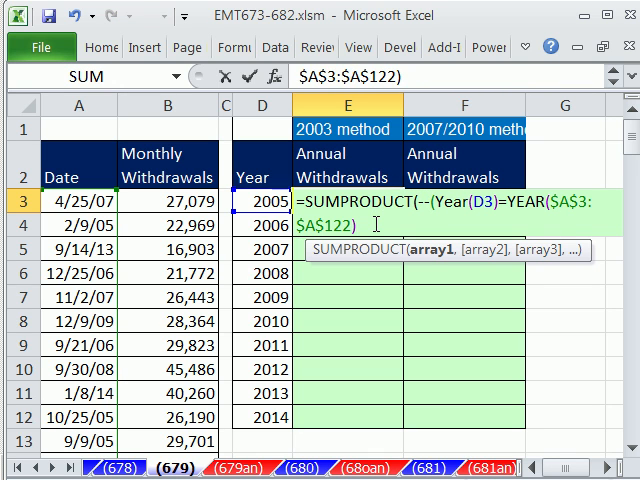
{"action": "type", "text": ")"}
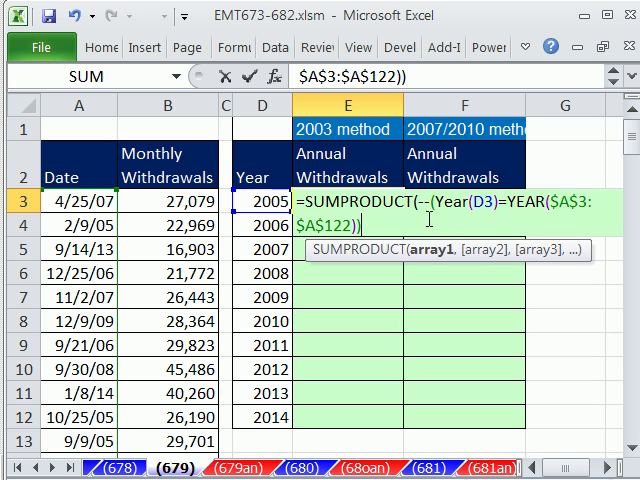
{"action": "type", "text": ","}
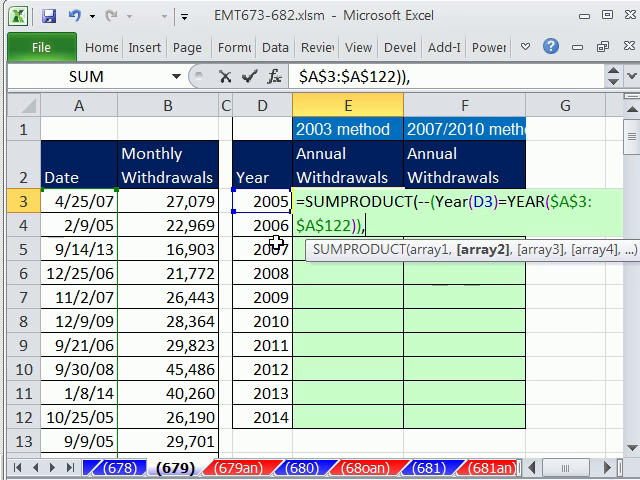
{"action": "left_click", "coordinate": [168, 188]}
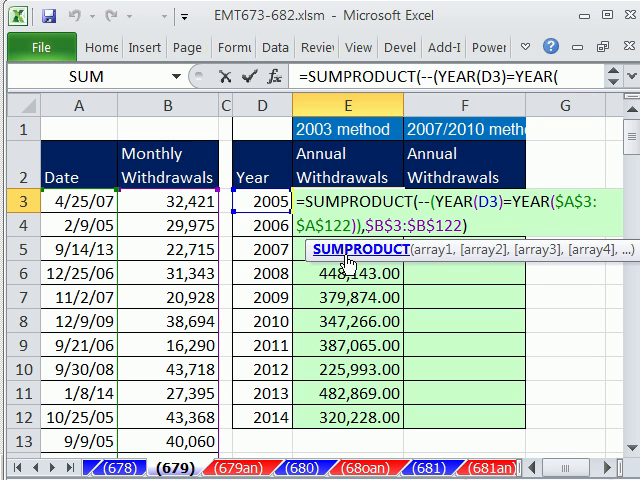
{"action": "key", "text": "Enter"}
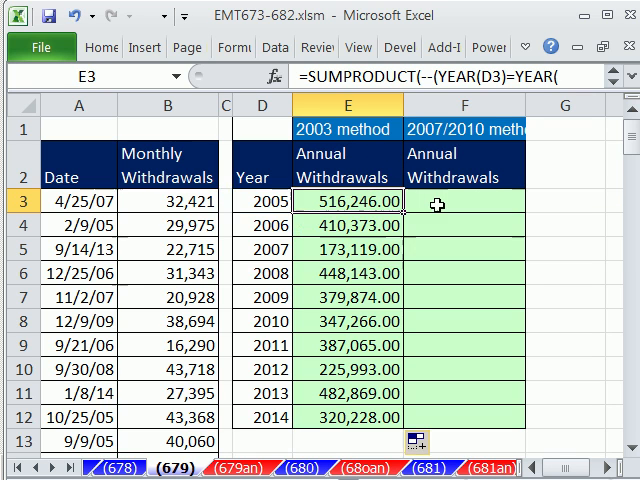
- Enter =SUMIFS( in F3 to start the 2007/2010-method total
{"action": "type", "text": "="}
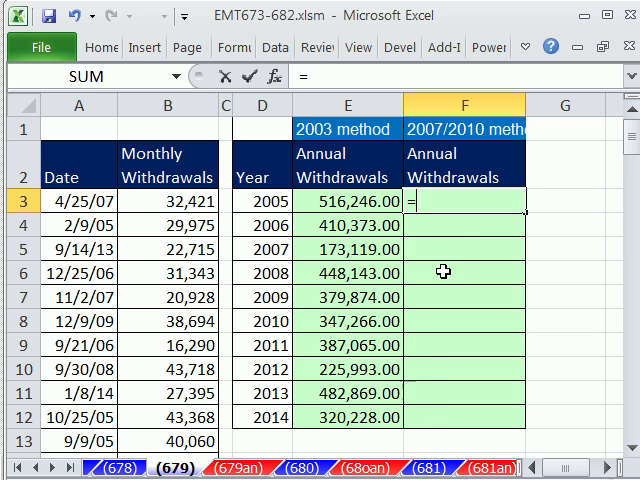
{"action": "type", "text": "SUMIFS("}
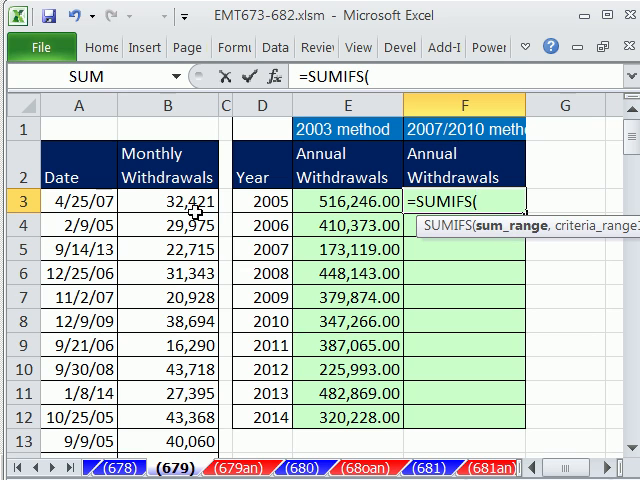
{"action": "mouse_move", "coordinate": [422, 232]}
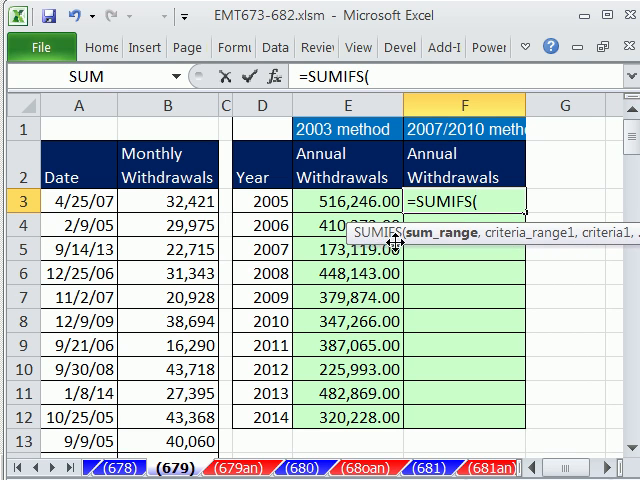
{"action": "mouse_move", "coordinate": [448, 248]}
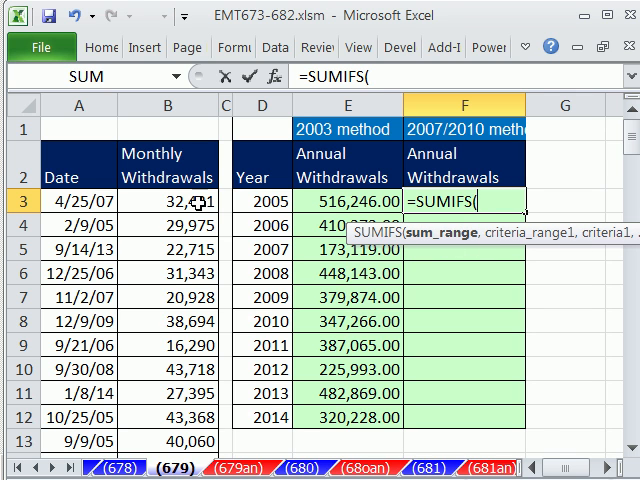
- Sum $B$3:$B$122 where dates $A$3:$A$122 are "<="& the D3 date
{"action": "type", "text": "$B$3:$B$122,$A$3:$A$122,"}
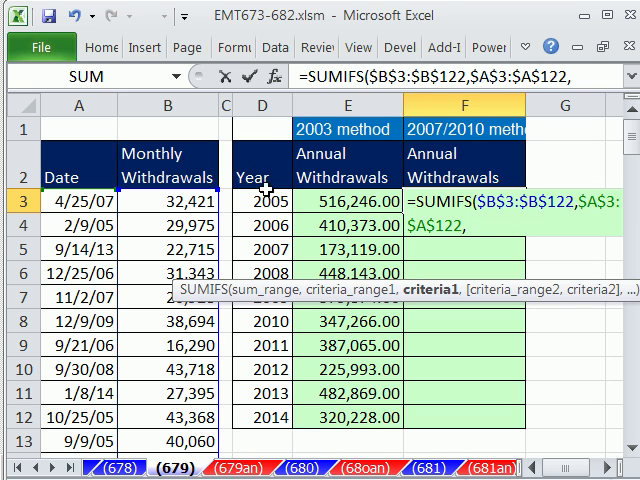
{"action": "mouse_move", "coordinate": [476, 240]}
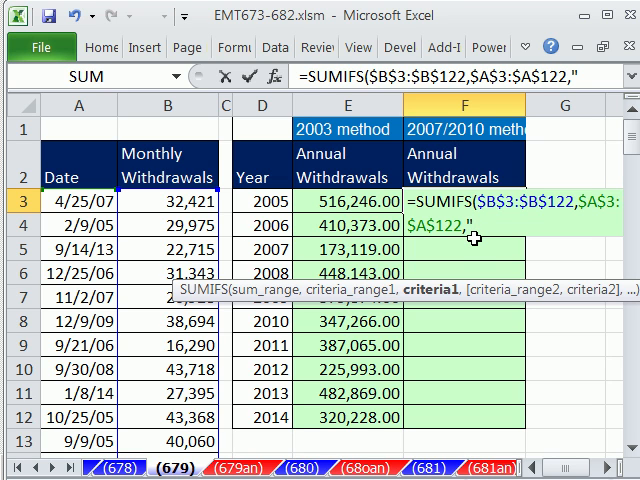
{"action": "type", "text": "<"}
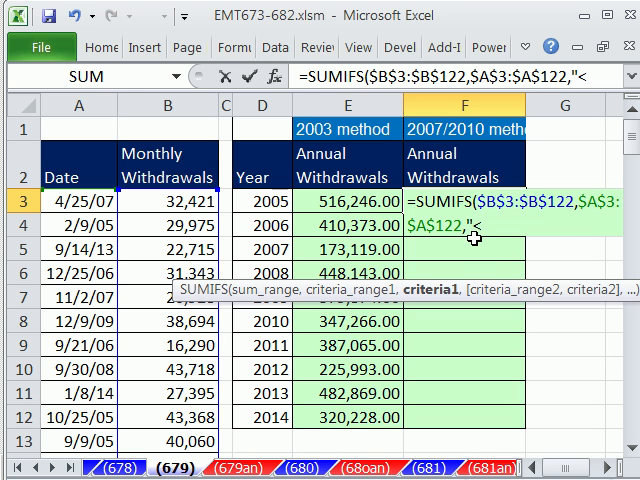
{"action": "type", "text": "="}
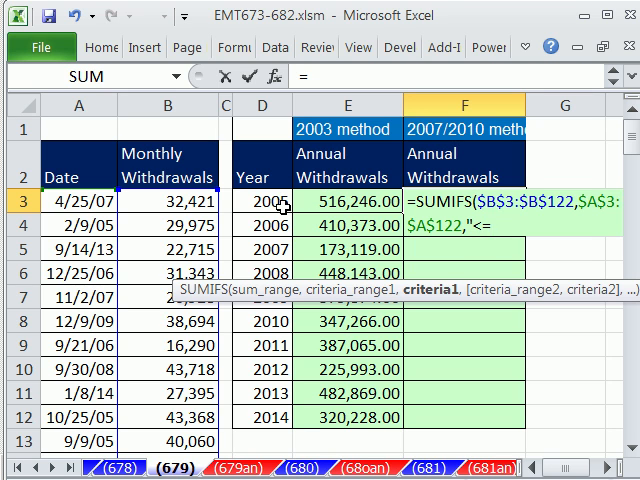
{"action": "mouse_move", "coordinate": [416, 328]}
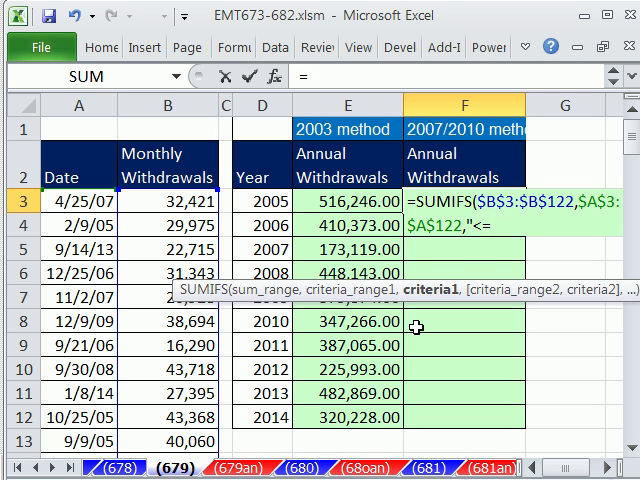
{"action": "type", "text": "\"&"}
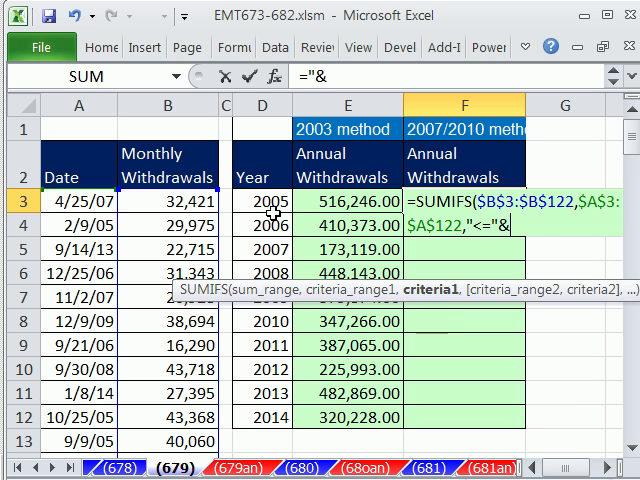
{"action": "left_click", "coordinate": [262, 194]}
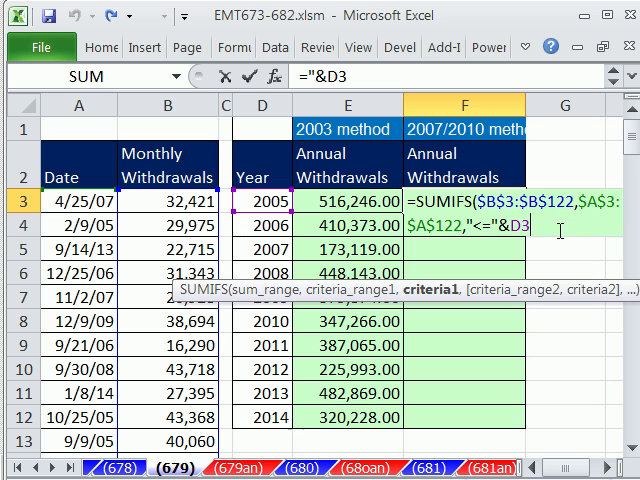
{"action": "type", "text": ","}
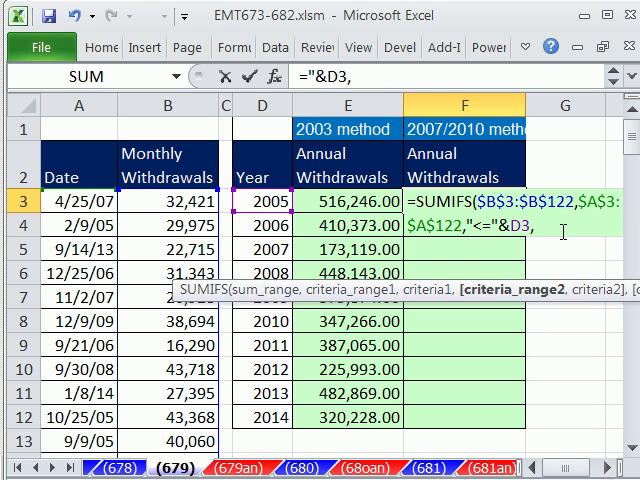
- Add a second criterion: $A$3:$A$122 greater than DATE(YEAR(D3),1,1)
{"action": "type", "text": ",$A$3:$A$122"}
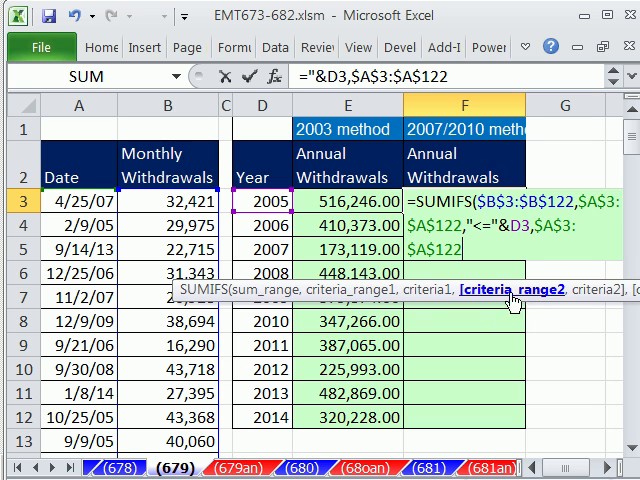
{"action": "mouse_move", "coordinate": [516, 304]}
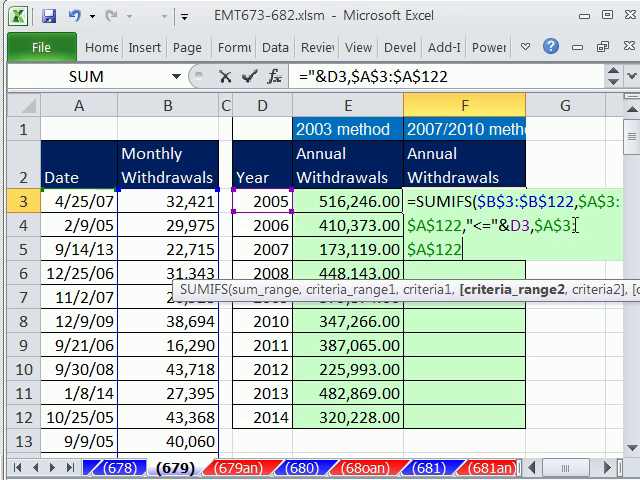
{"action": "type", "text": ","}
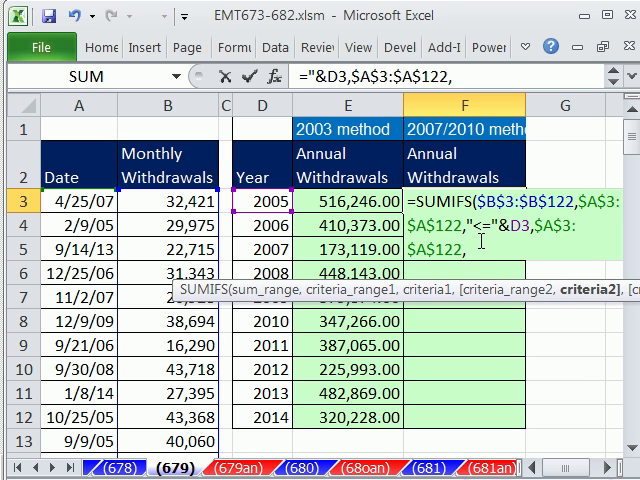
{"action": "mouse_move", "coordinate": [550, 302]}
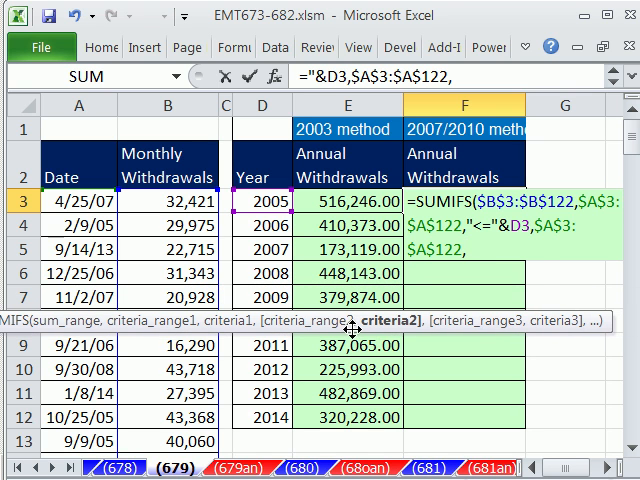
{"action": "type", "text": "da"}
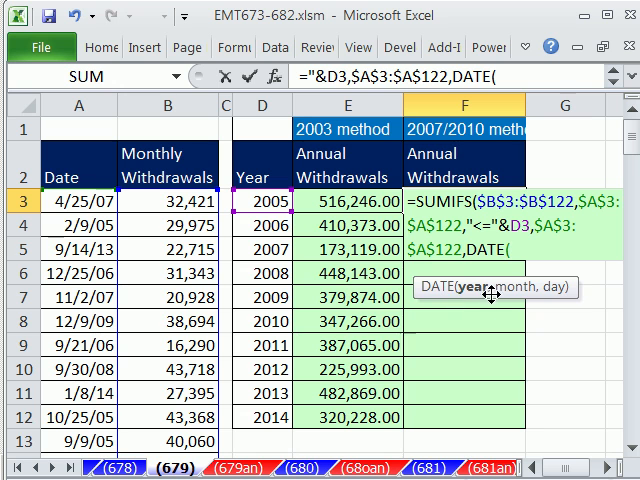
{"action": "type", "text": "ye"}
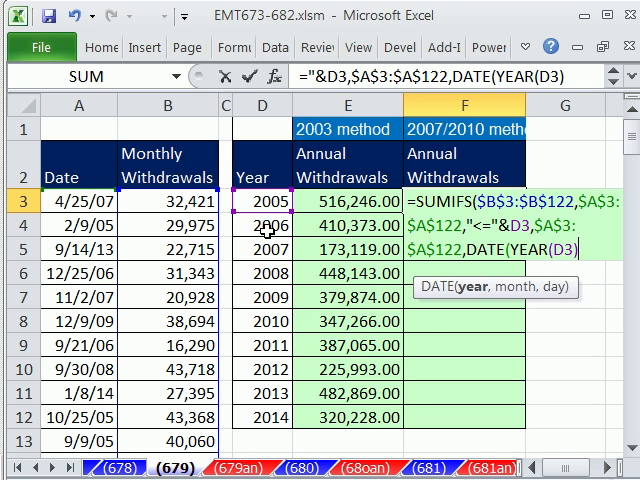
{"action": "mouse_move", "coordinate": [512, 314]}
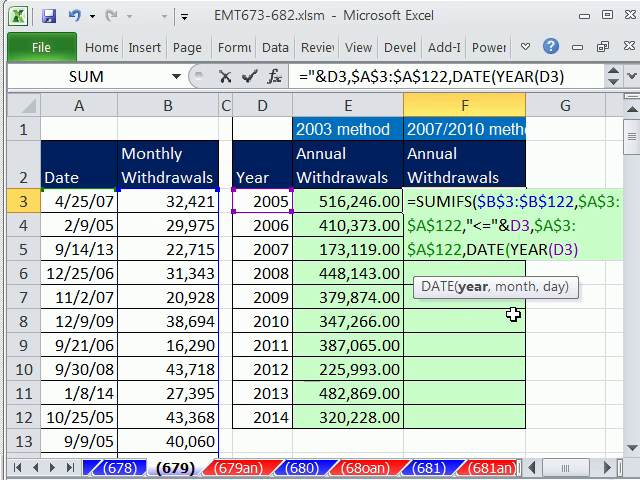
{"action": "type", "text": ",1"}
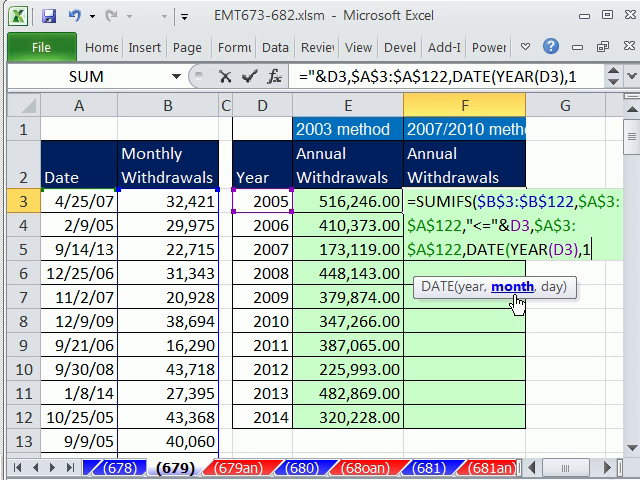
{"action": "type", "text": ",1"}
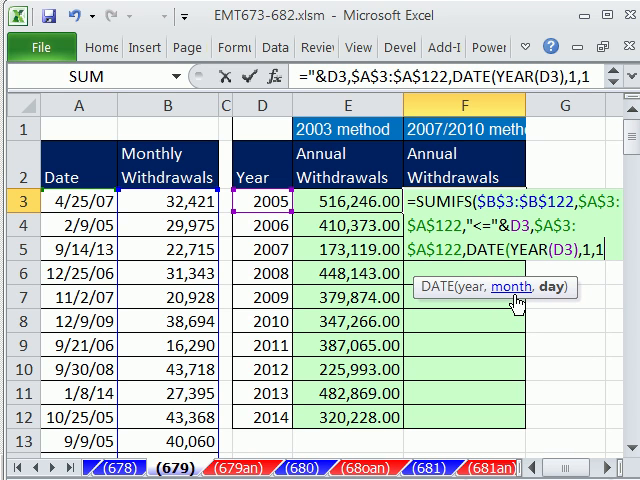
{"action": "type", "text": ")"}
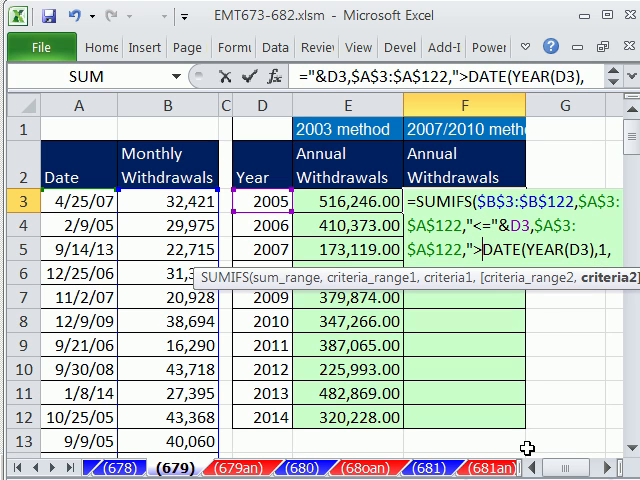
- Close the SUMIFS formula so F3:F12 yearly totals match the 2003-method column
{"action": "type", "text": "="}
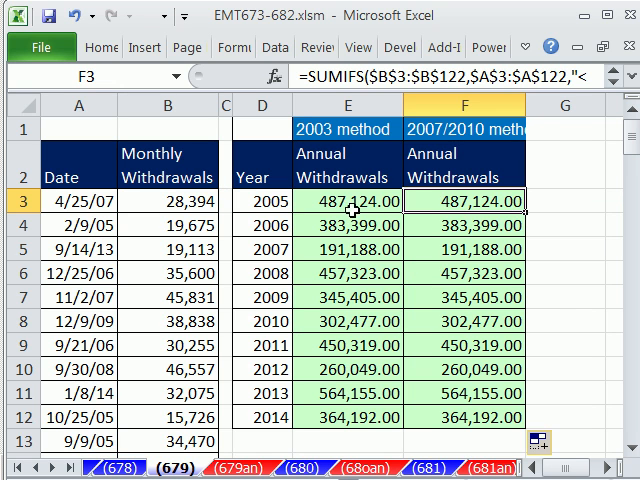
{"action": "type", "text": "=SUMPRODUCT(--(YEAR(D3)=YEAR($A$3:$A$122)),$B$3:$B$122)"}
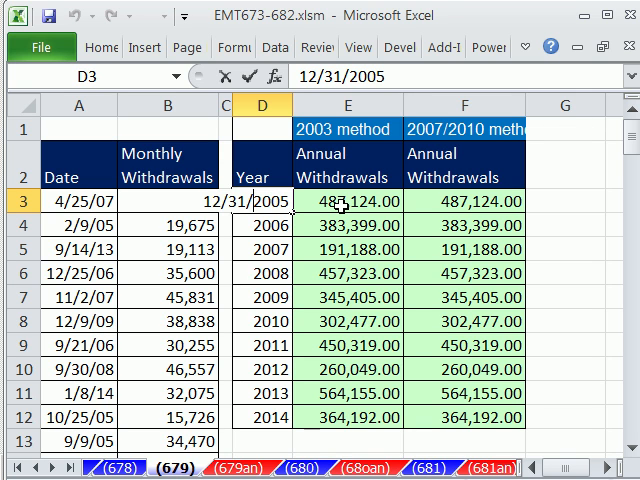
{"action": "mouse_move", "coordinate": [340, 208]}
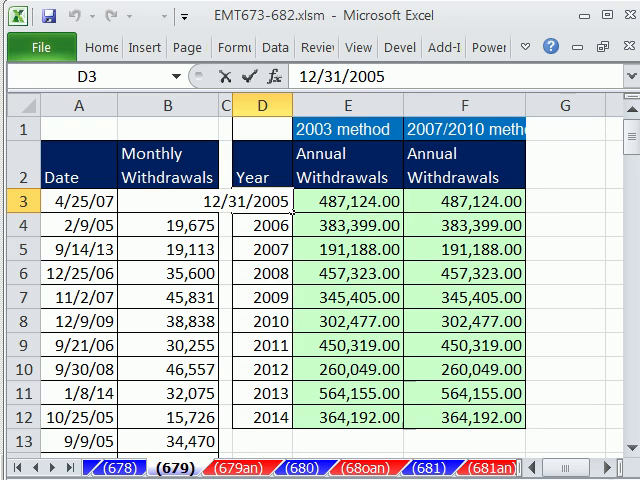